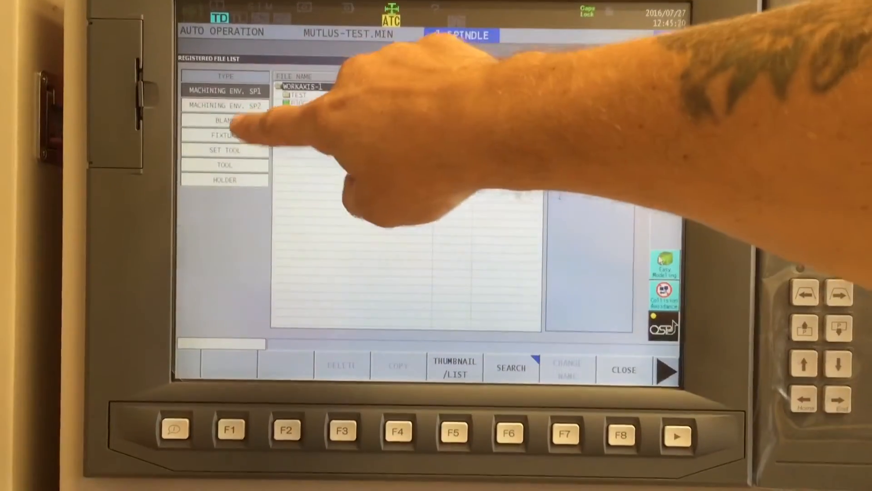
# Step: List the registered FIXTURE files and start a new fixture shape definition
pyautogui.click(225, 136)
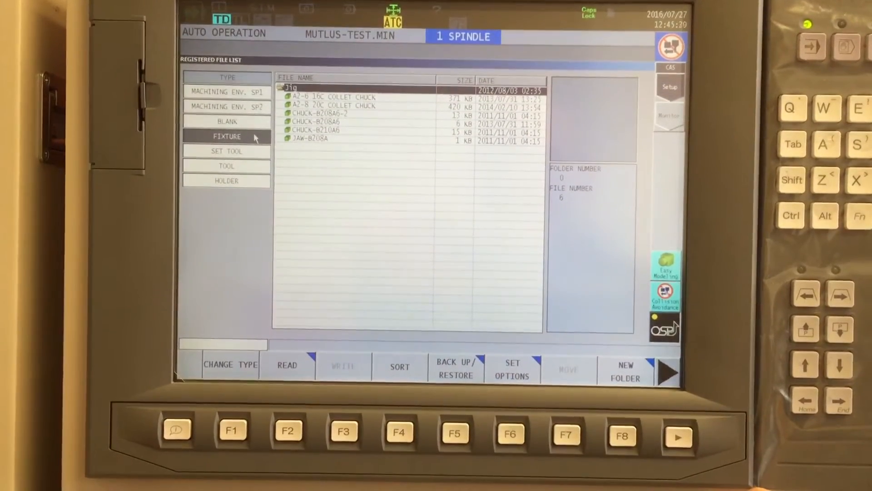
pyautogui.click(677, 435)
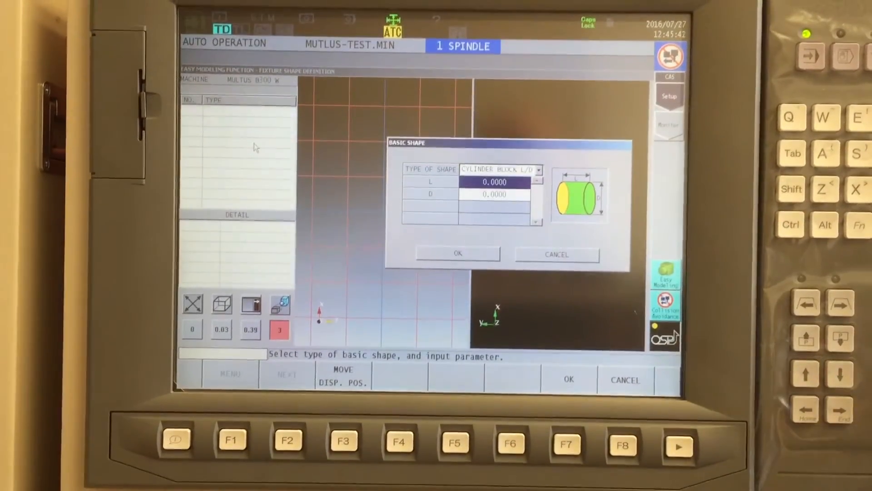
# Step: Define a cylinder block fixture L 6, D 12 and go to its model type and name settings
pyautogui.write('6')
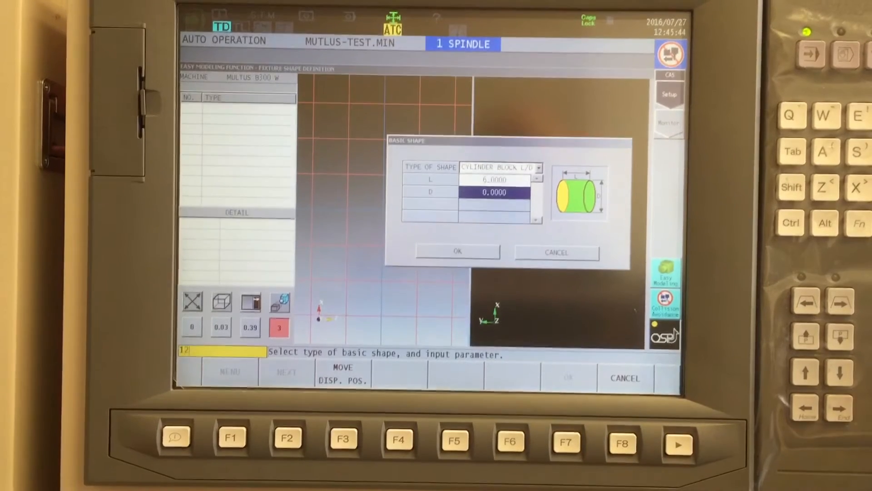
pyautogui.click(457, 251)
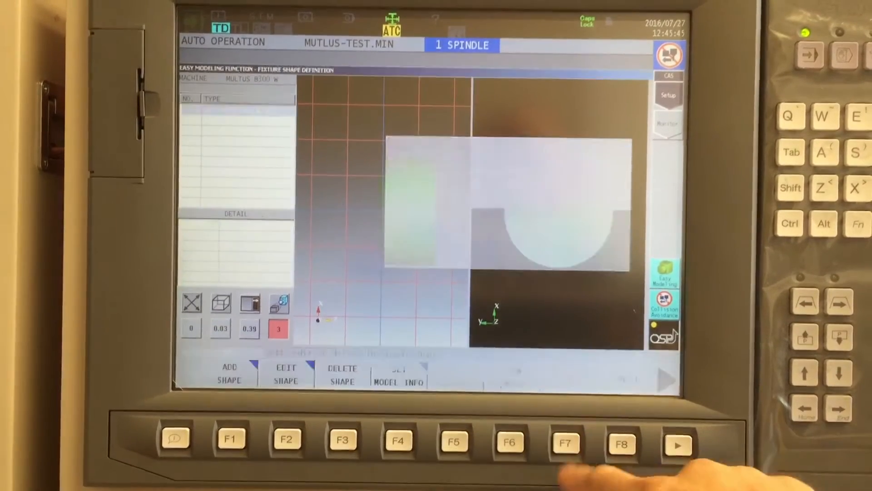
pyautogui.click(229, 376)
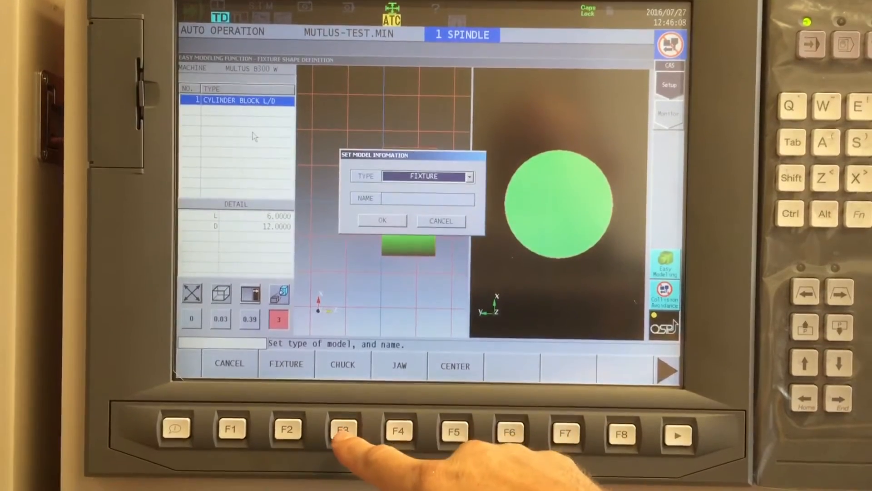
# Step: Mark the cylinder model as a CHUCK and name the new fixture file 'TERST'
pyautogui.click(341, 366)
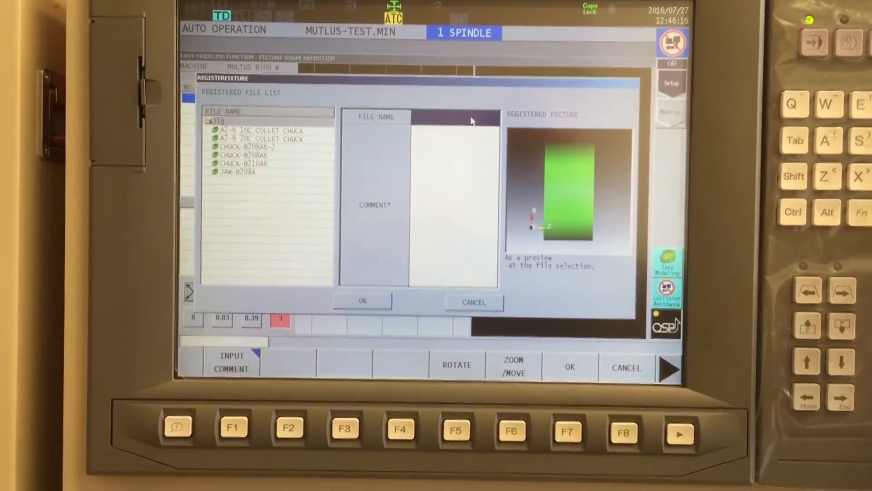
pyautogui.write('TERST')
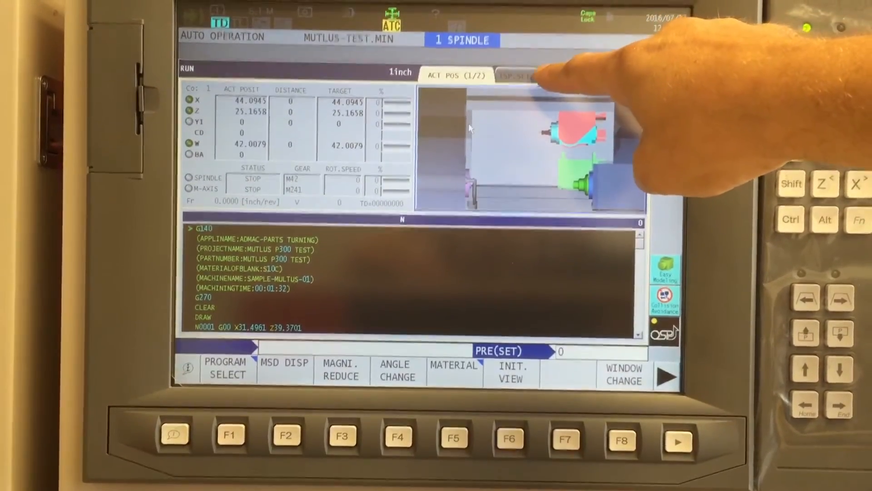
# Step: Show the ISP SETUP page with jaw, blank and zero offset data on the run screen
pyautogui.click(531, 76)
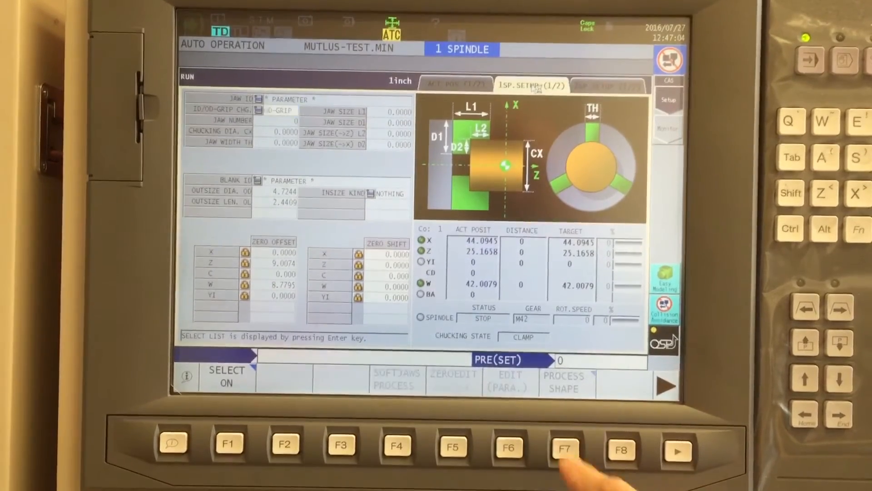
# Step: Go to PROCESS SHAPE for chuck and blank shape definition
pyautogui.click(564, 449)
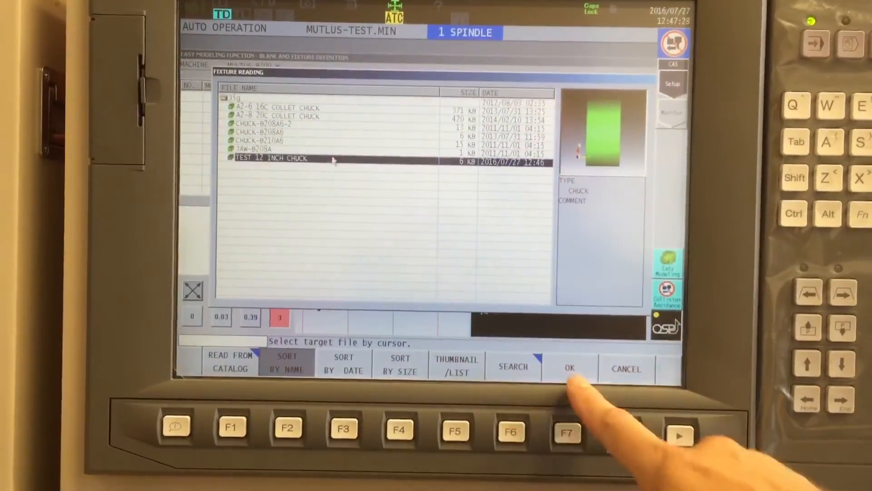
# Step: Load the TEST 12 INCH CHUCK file as the chuck in the fixture definition
pyautogui.click(569, 368)
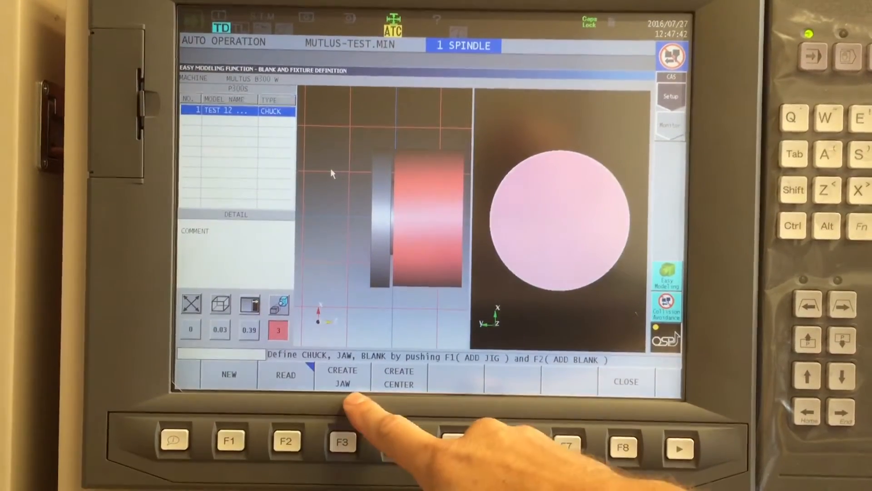
# Step: Create outside-chucking jaws with L2 0.5 and chucking diameter 3.0 and confirm them
pyautogui.click(342, 375)
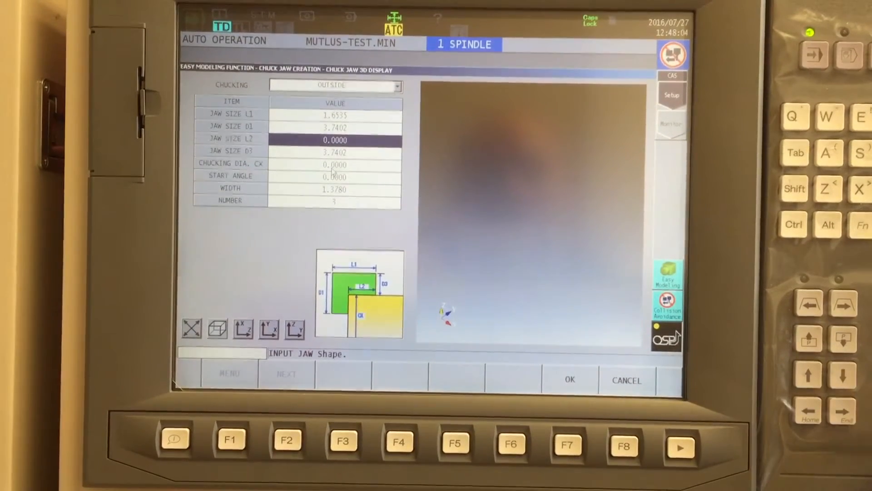
pyautogui.write('.5')
pyautogui.click(335, 164)
pyautogui.write('3.0000')
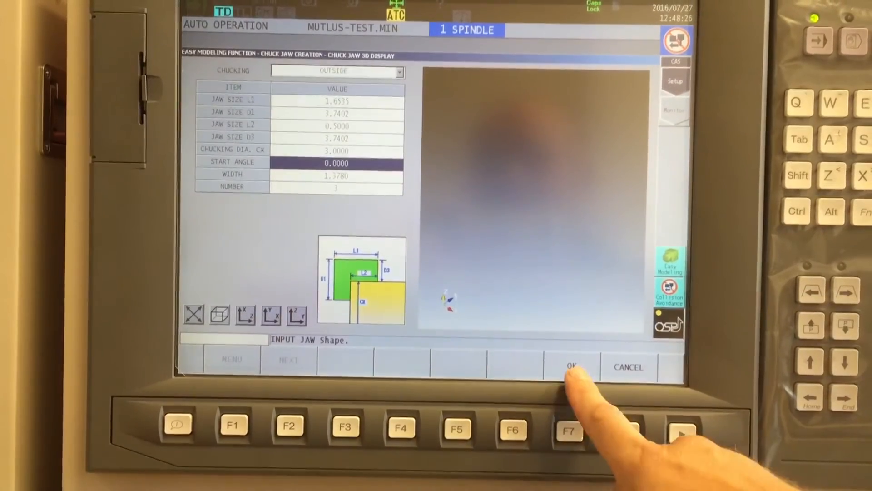
pyautogui.click(573, 366)
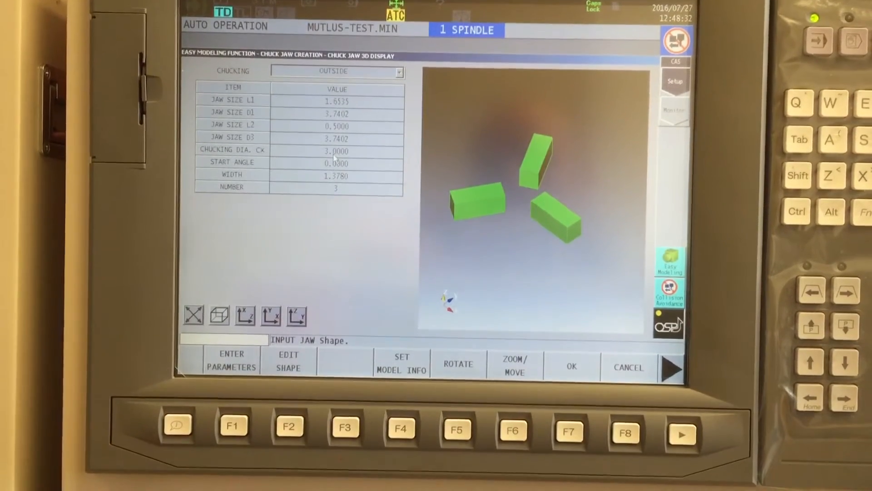
pyautogui.click(568, 426)
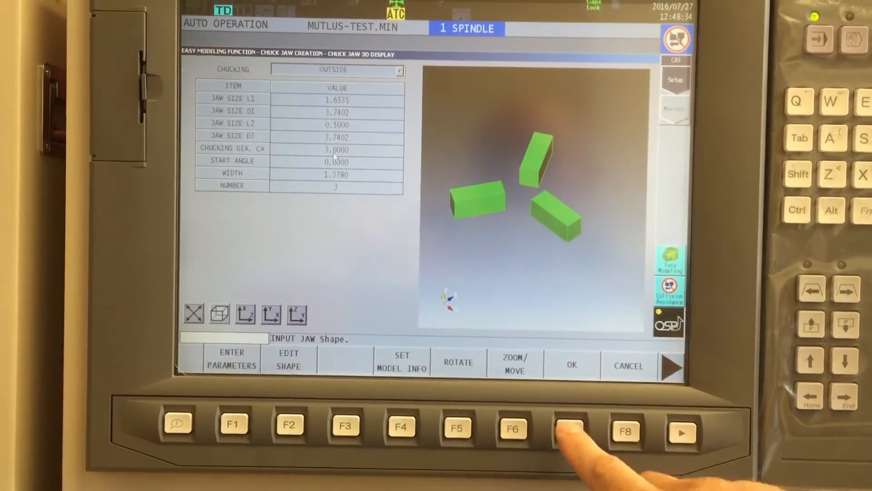
# Step: Accept the jaw shape into the fixture list and exit to the run screen
pyautogui.click(568, 426)
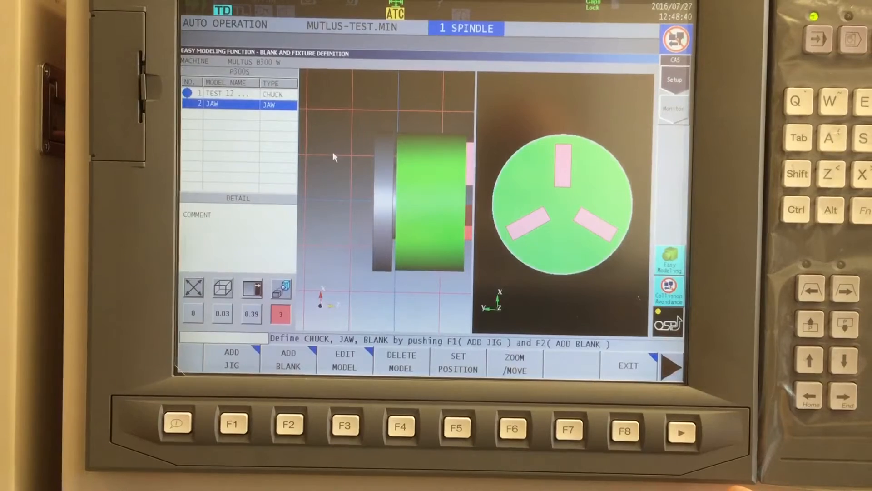
pyautogui.click(627, 429)
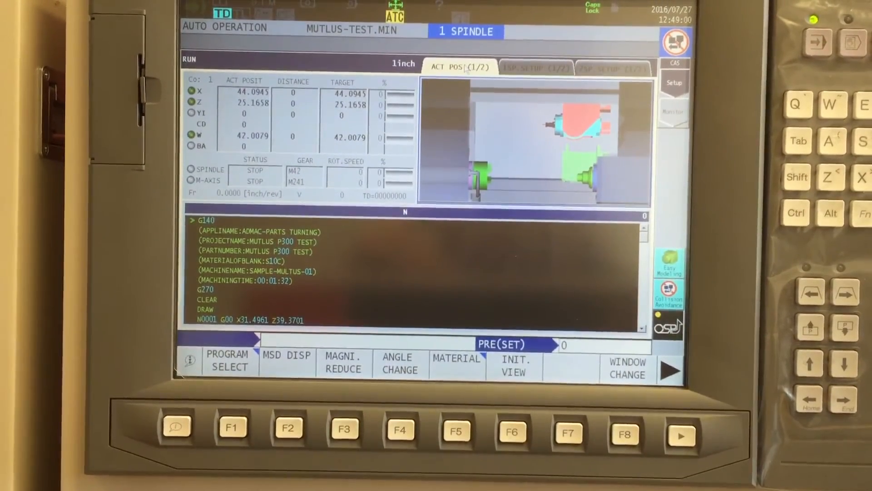
# Step: Return to blank and fixture definition and add a round blank RD 1.0 x 2.0
pyautogui.click(535, 67)
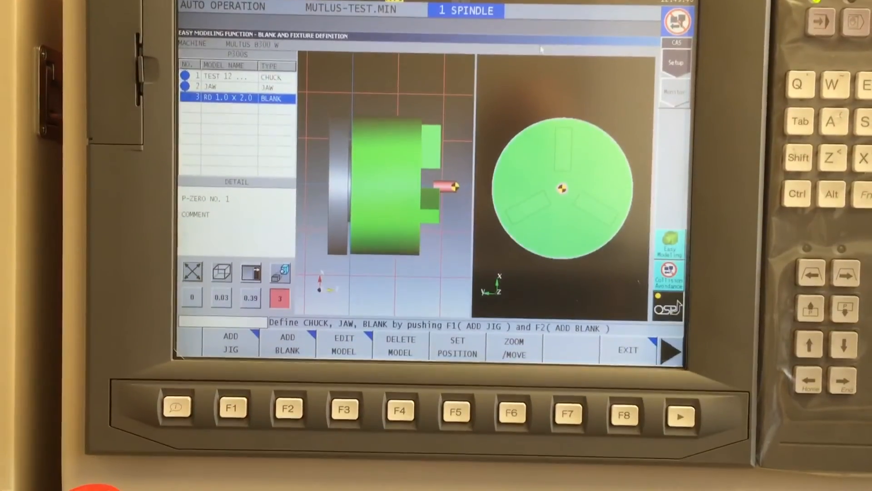
# Step: Check the blank's layout functions, then reopen the jaw model for editing (chucking diameter 3.0)
pyautogui.click(456, 408)
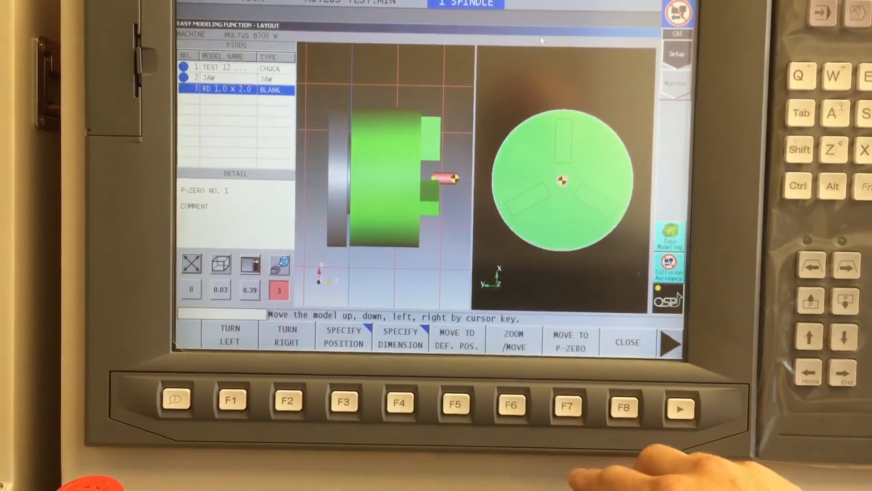
pyautogui.click(623, 406)
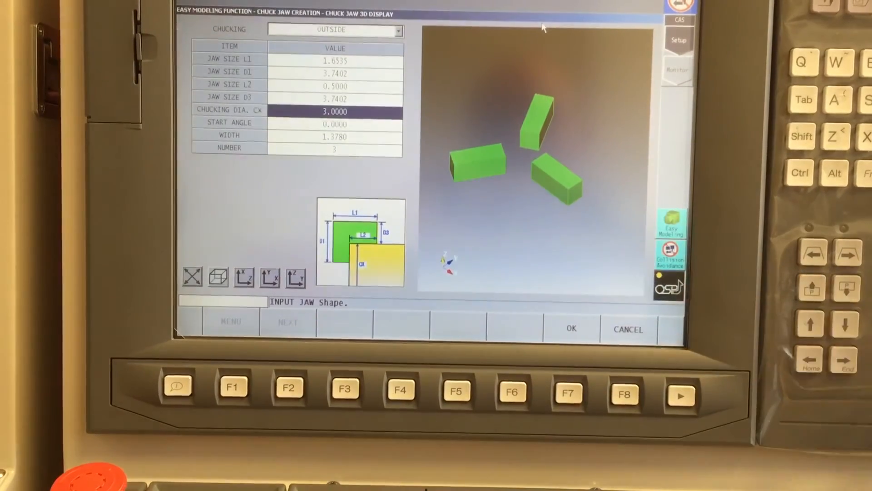
# Step: Accept the jaw shape and transfer the chuck, jaws and blank to CAS on spindle 1
pyautogui.click(571, 329)
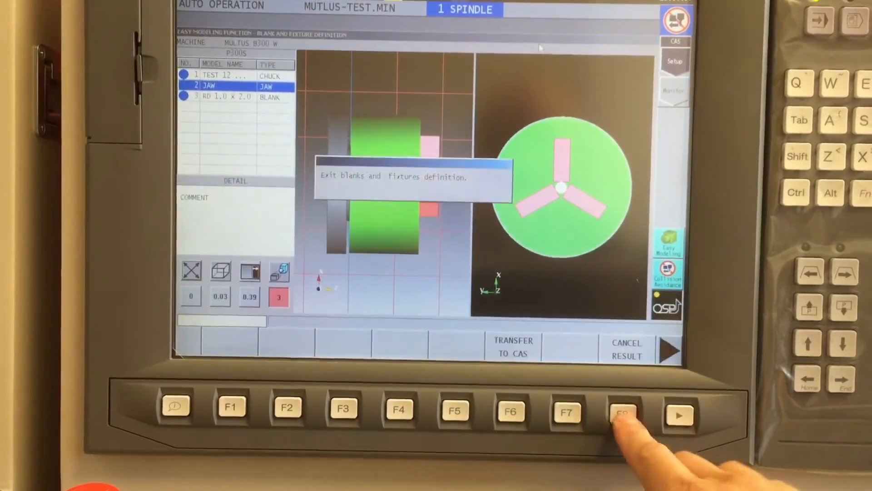
pyautogui.click(623, 406)
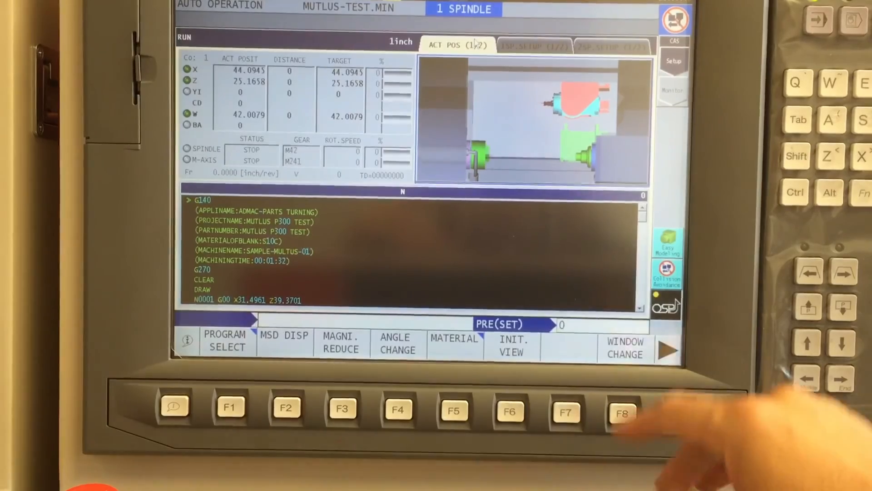
# Step: Start machining environment registration from Easy Modeling with file name TEST and NC program TEST
pyautogui.click(532, 47)
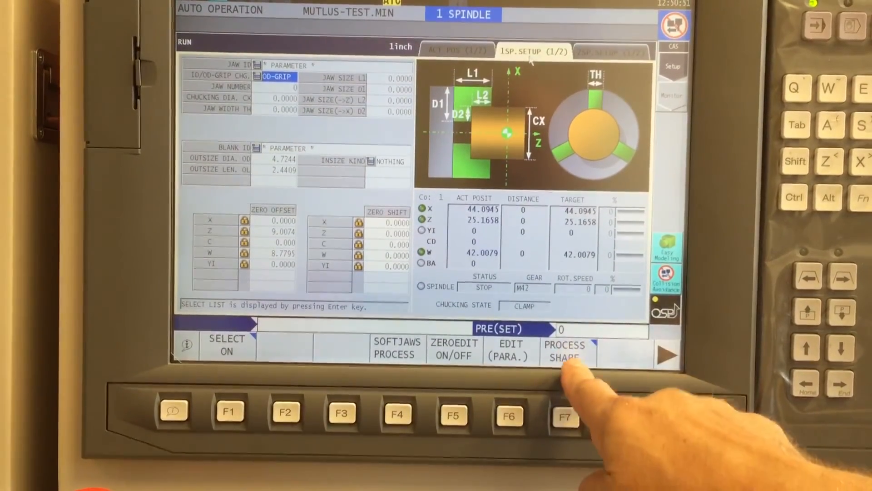
pyautogui.click(564, 349)
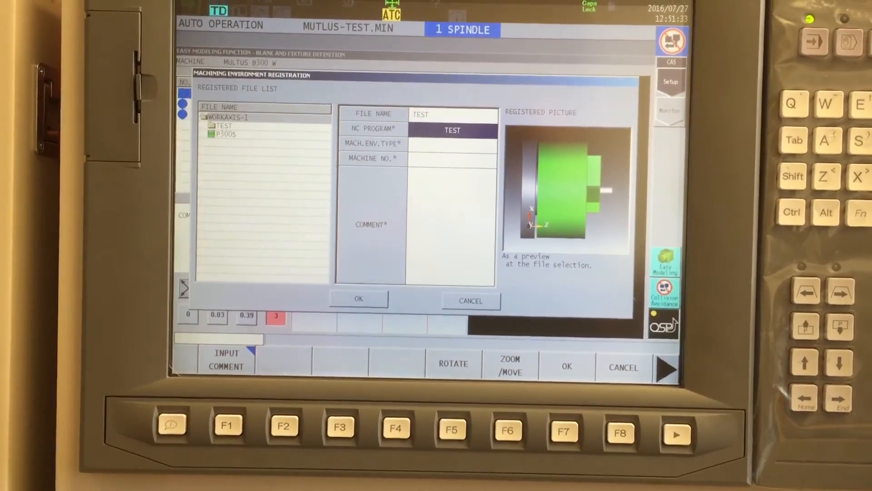
# Step: Save the machining environment as TEST, bringing up the Registered File List
pyautogui.click(564, 433)
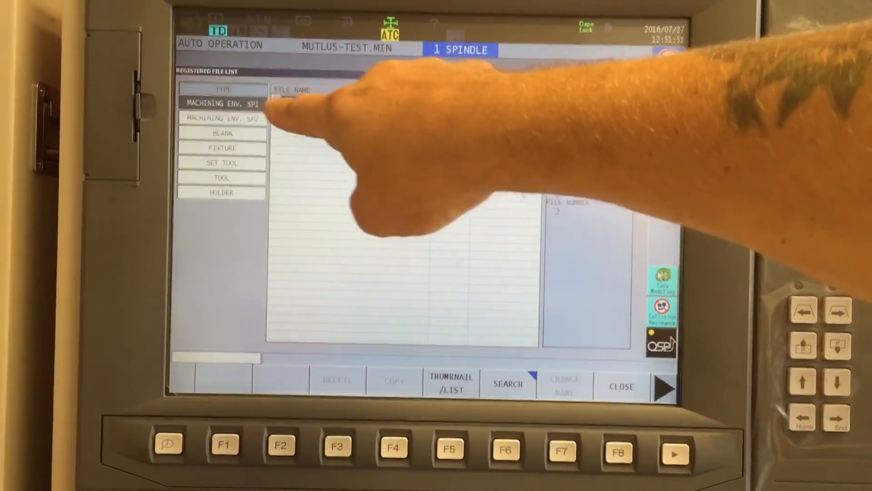
# Step: Select the TEST environment under MACHINING ENV. SP1 / WORKAXIS-1 to preview its chuck and blank
pyautogui.click(221, 102)
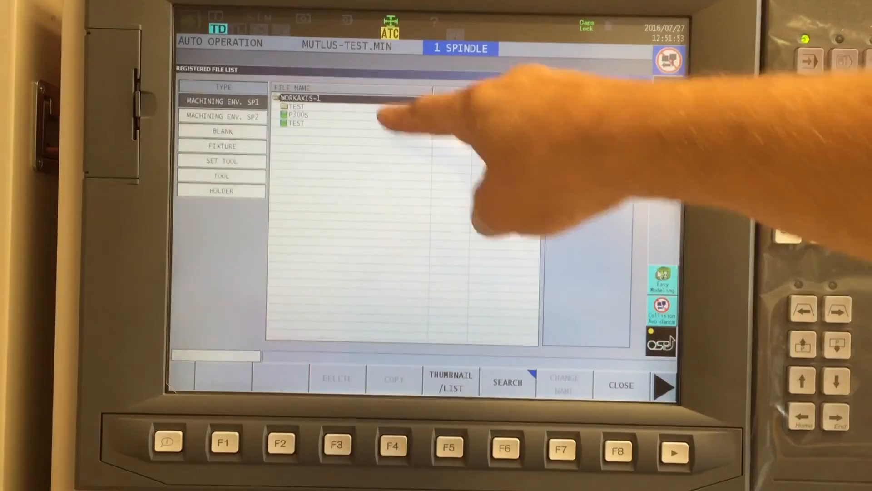
pyautogui.click(300, 96)
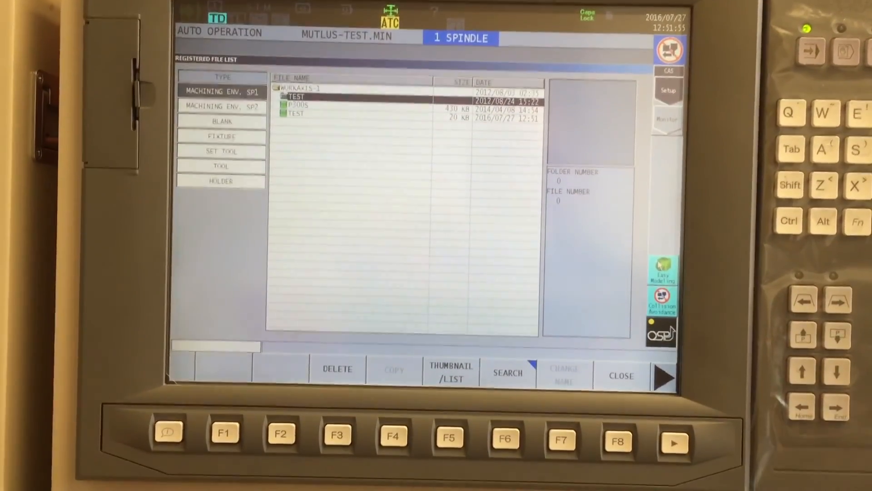
pyautogui.click(295, 111)
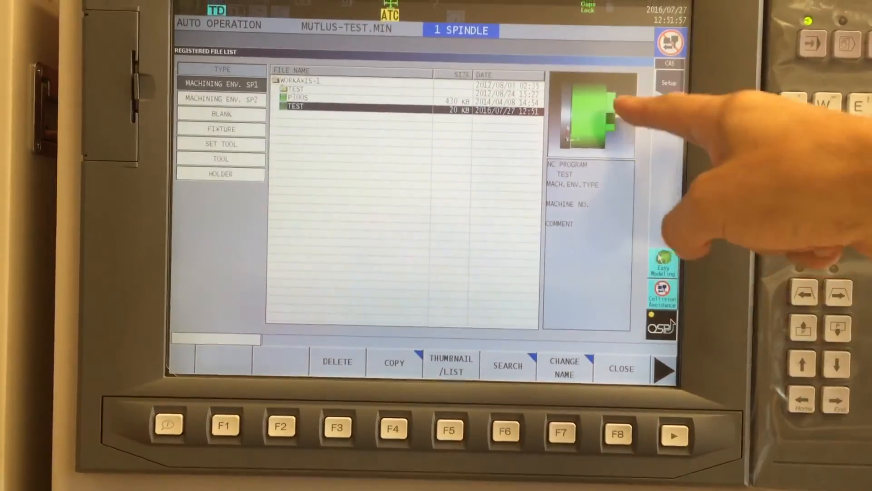